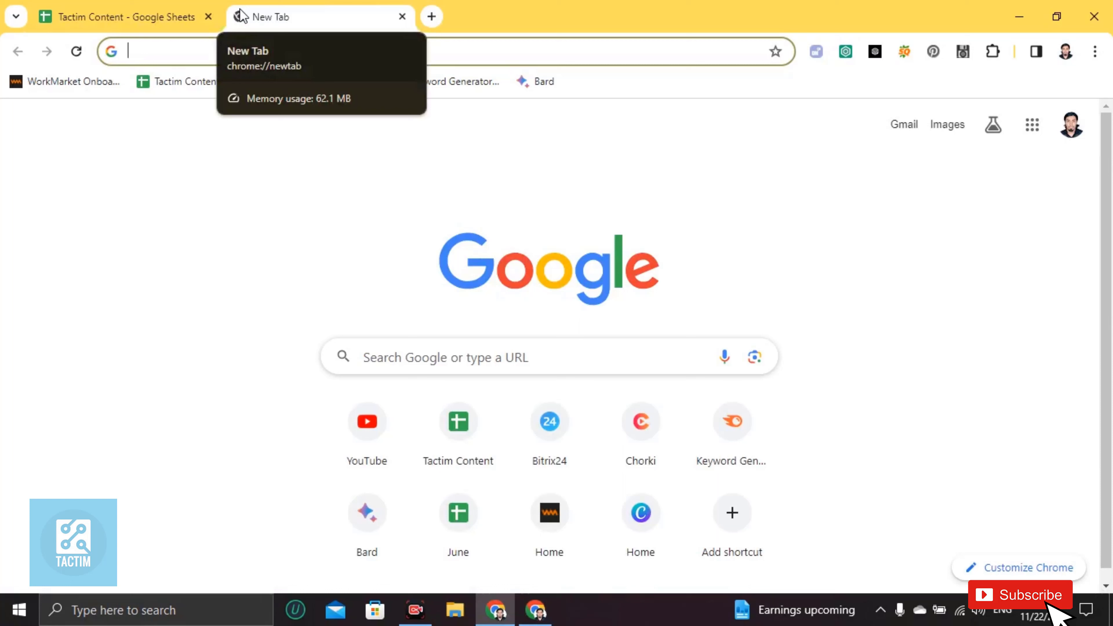
mouse_move(124, 16)
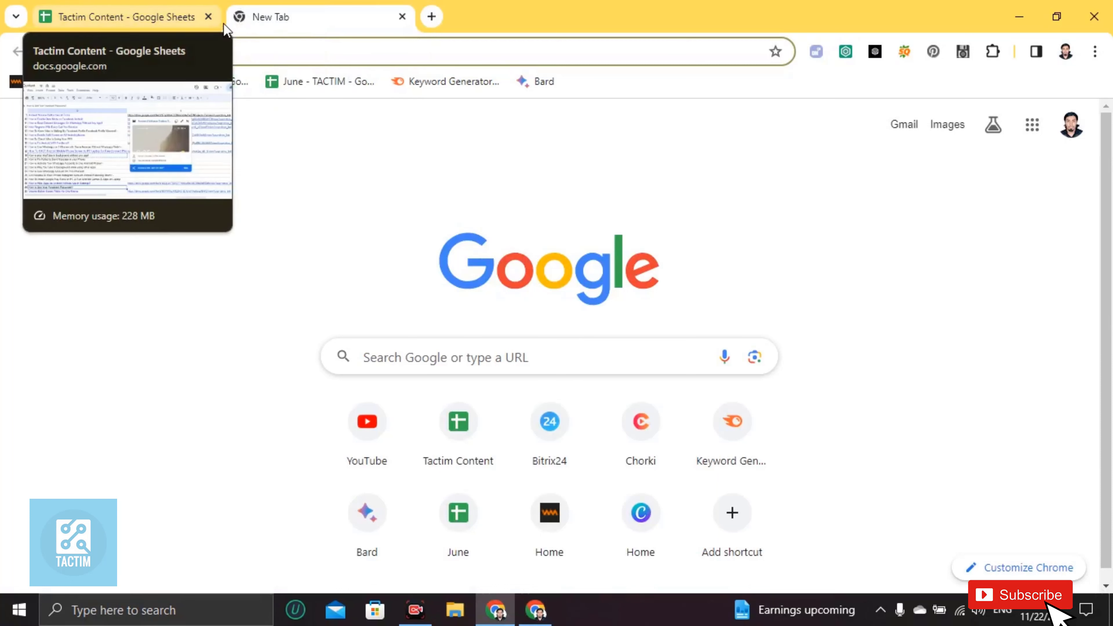
- Search the web for 'gmail' and follow the 'Gmail - Google' result to the Gmail site
click(426, 51)
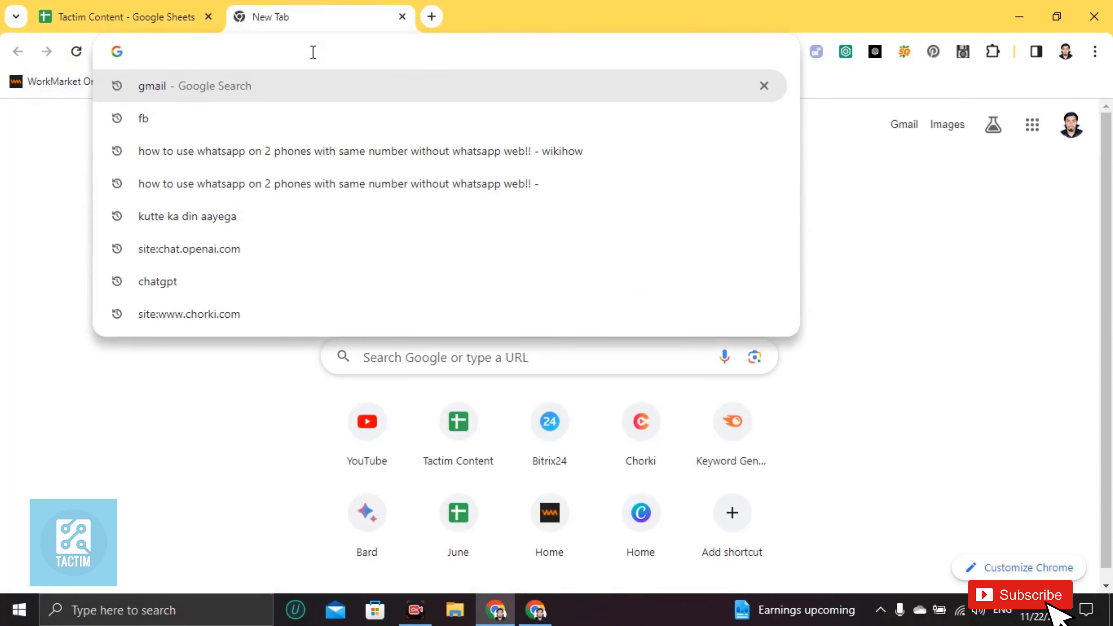
text(gmaqi)
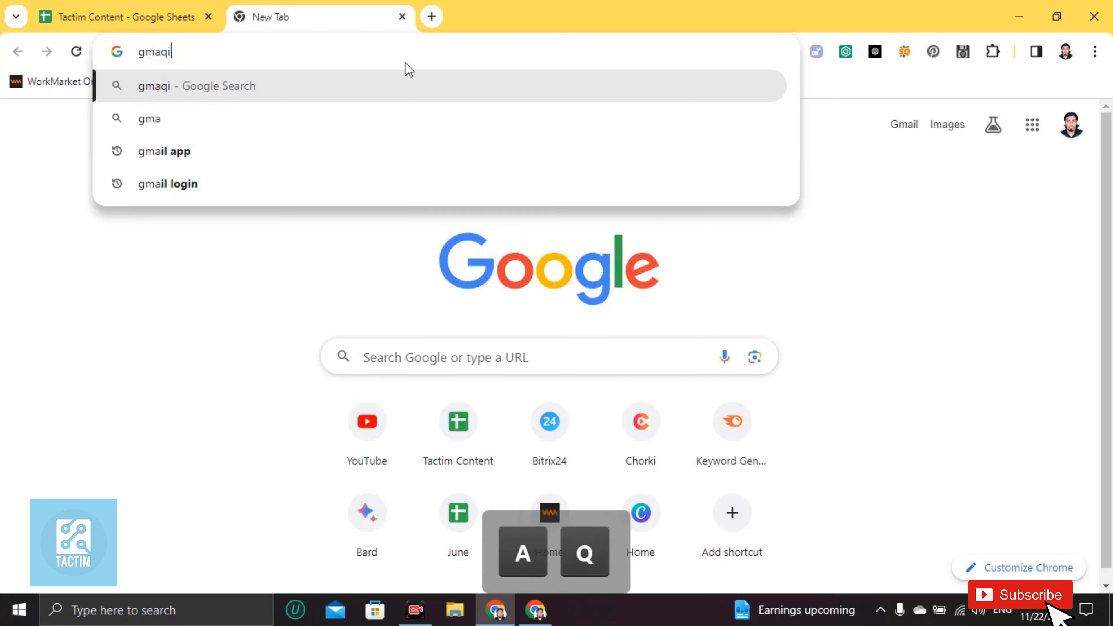
key(Return)
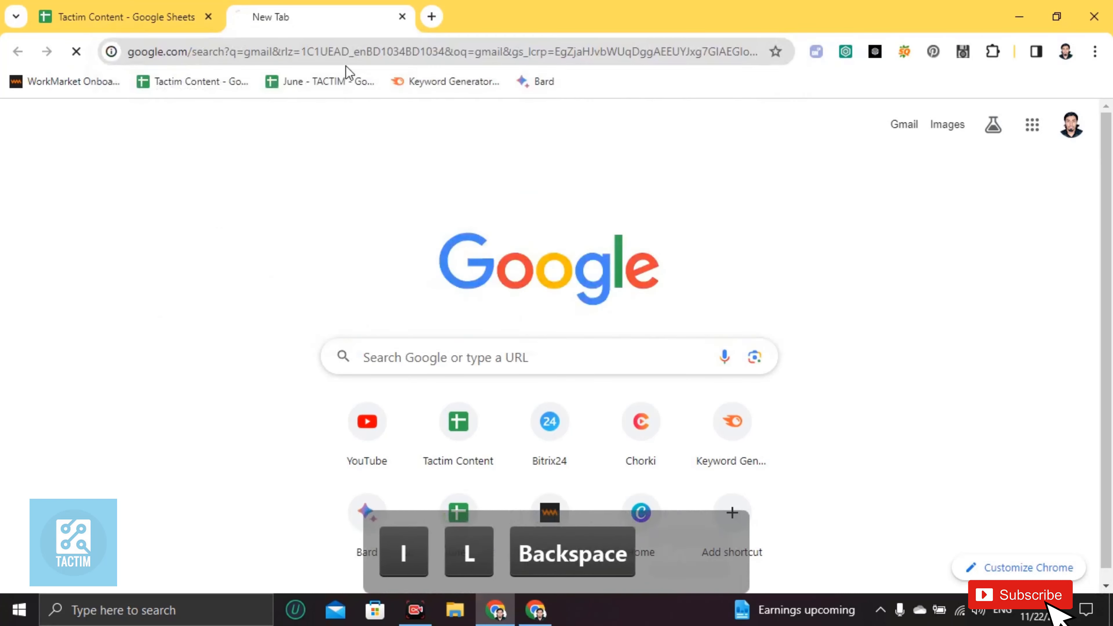
key(Return)
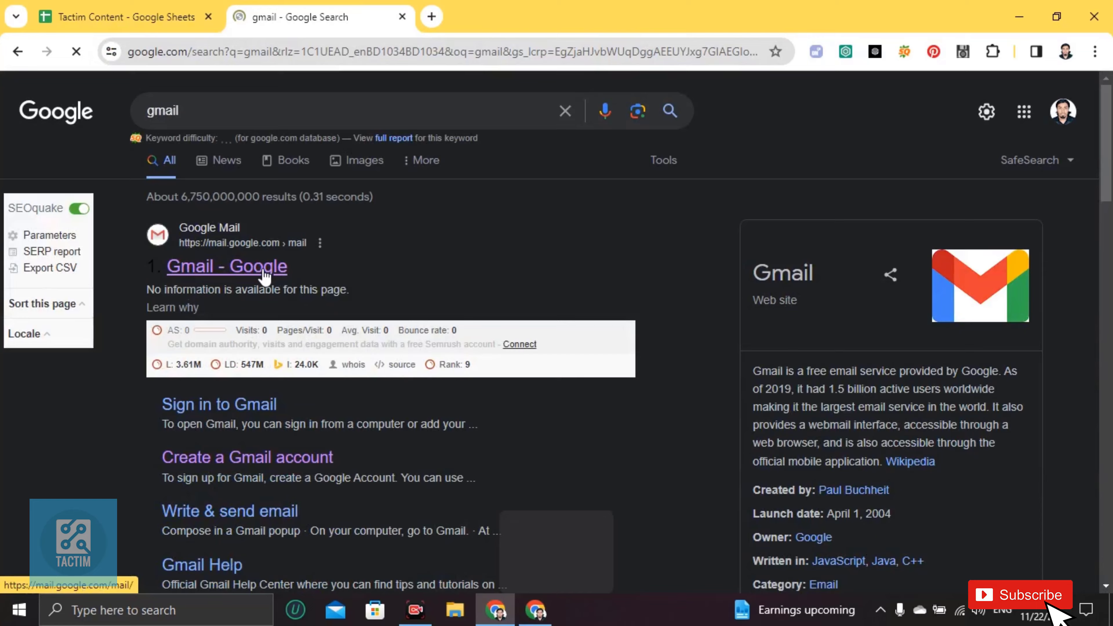
click(227, 265)
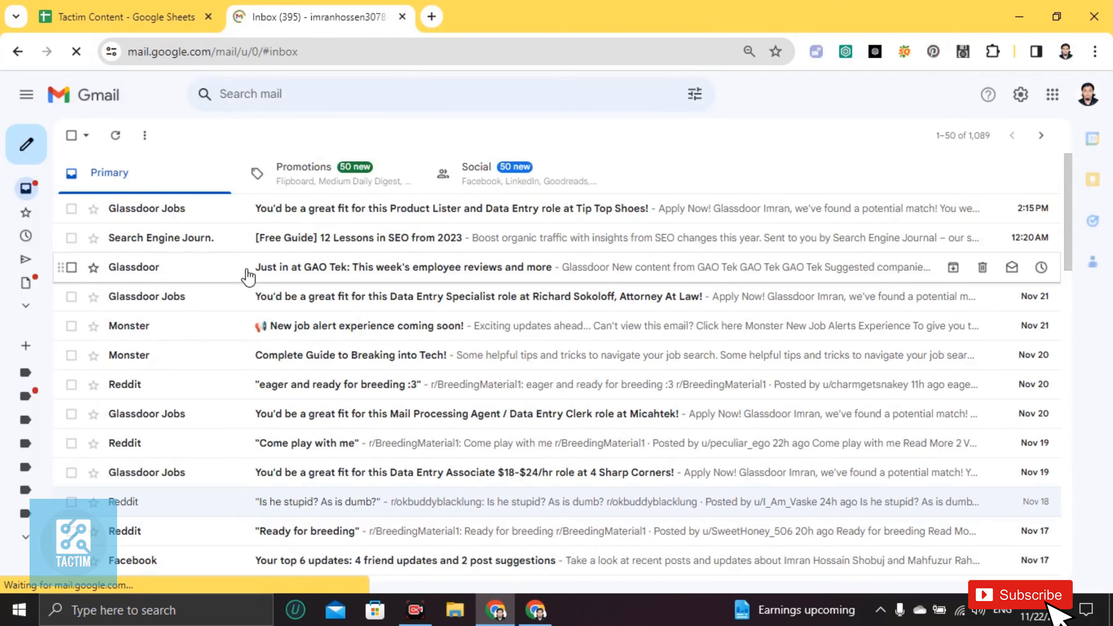
mouse_move(1091, 94)
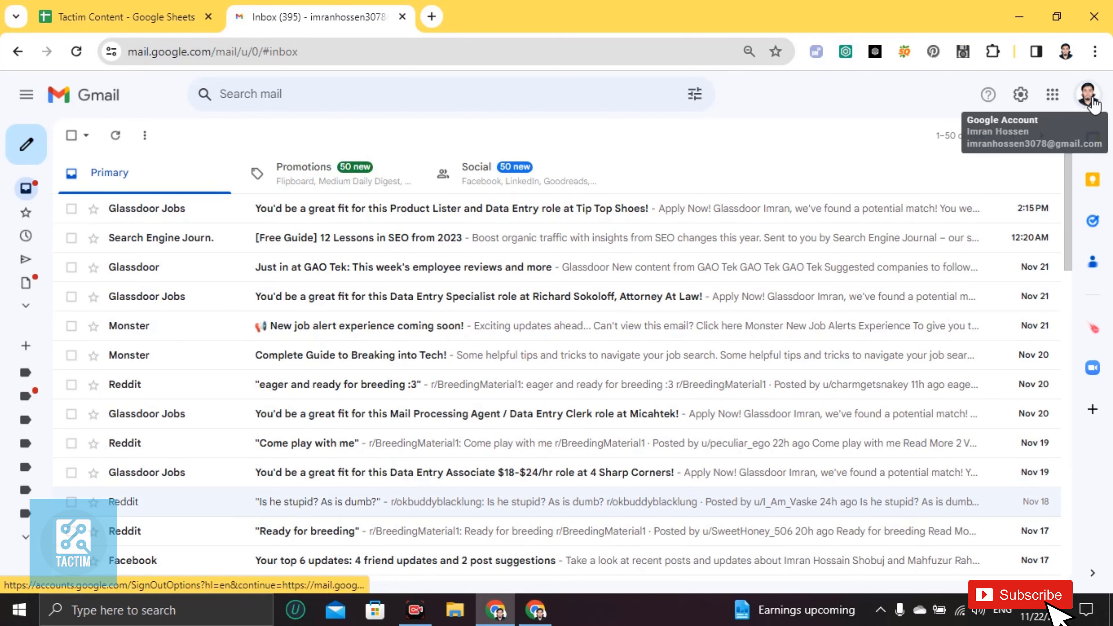
- From the profile menu, go to 'Manage your Google Account'
click(1087, 94)
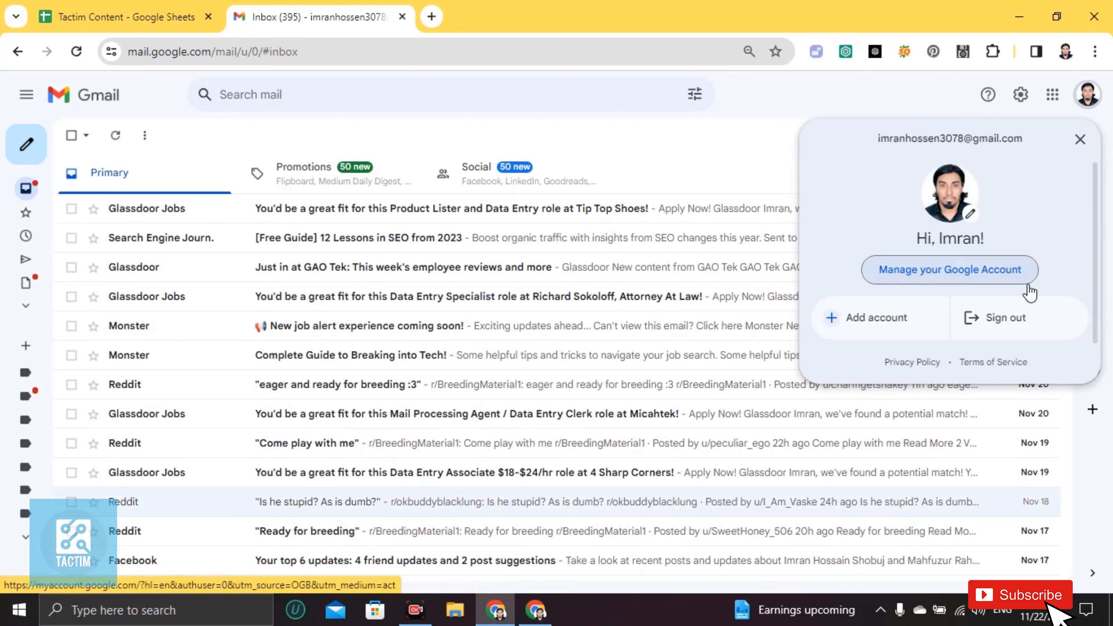
click(949, 268)
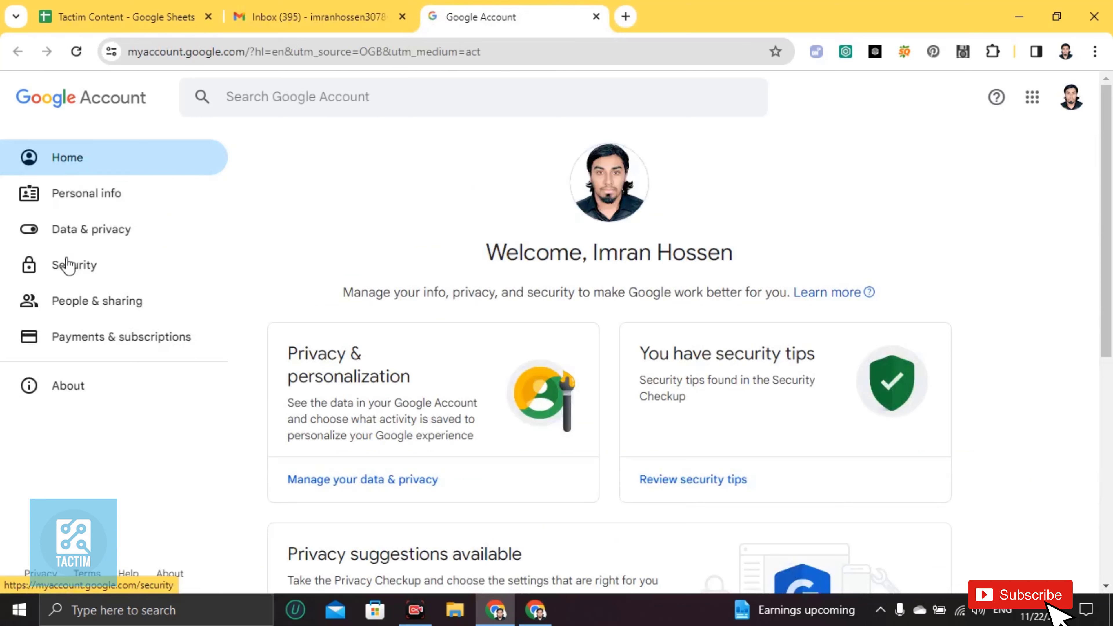
mouse_move(49, 268)
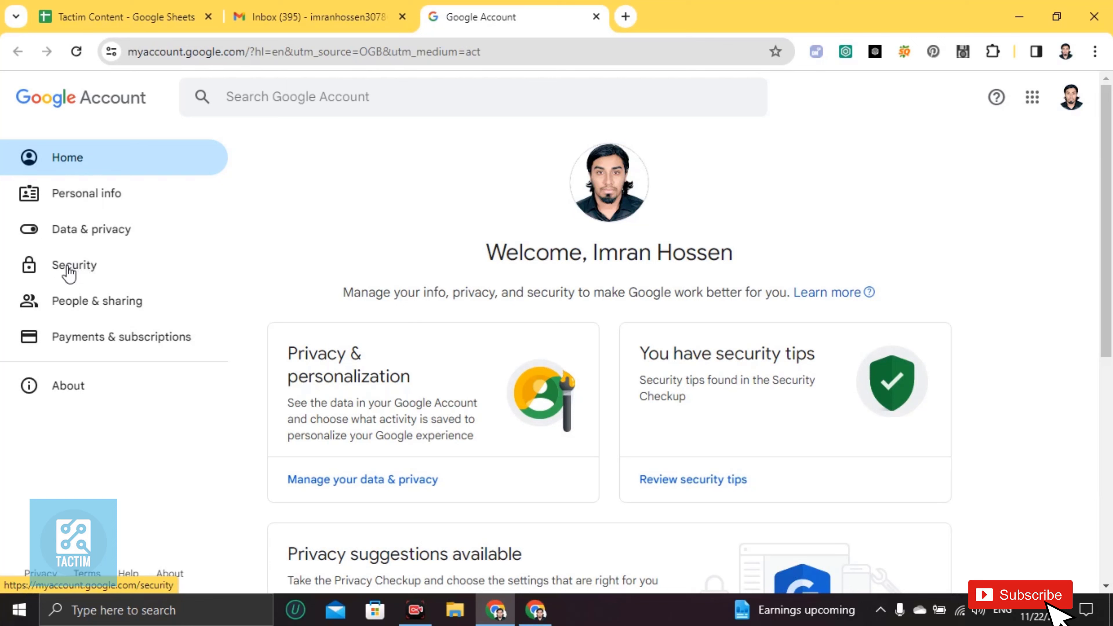
- In Security, reach 'Your saved passwords' and enter Password Manager with its 31 saved sites
click(73, 265)
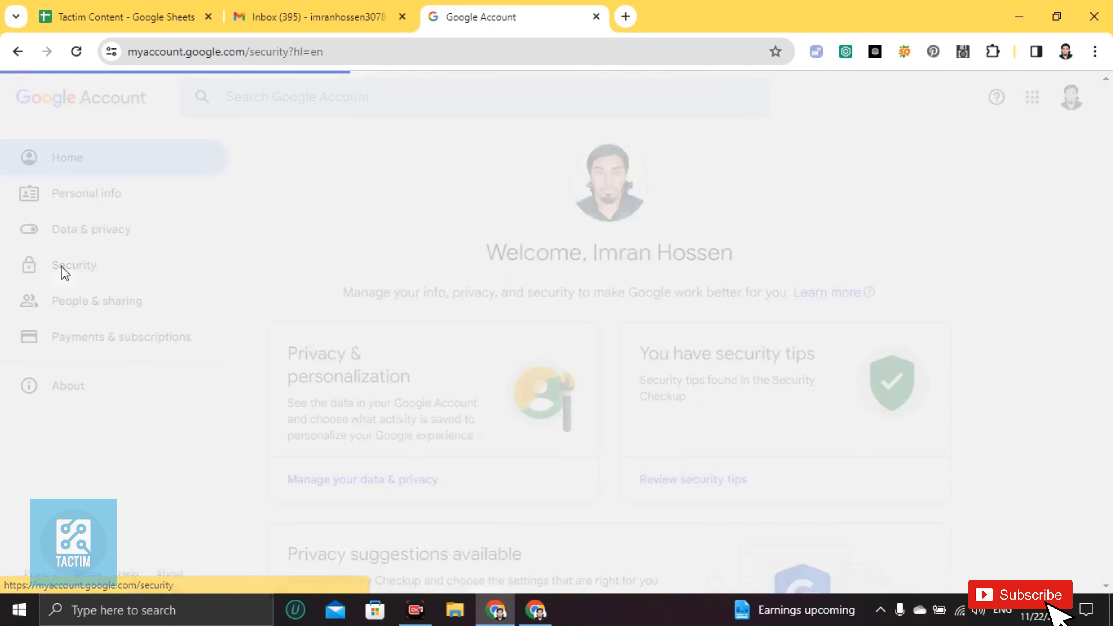
click(74, 265)
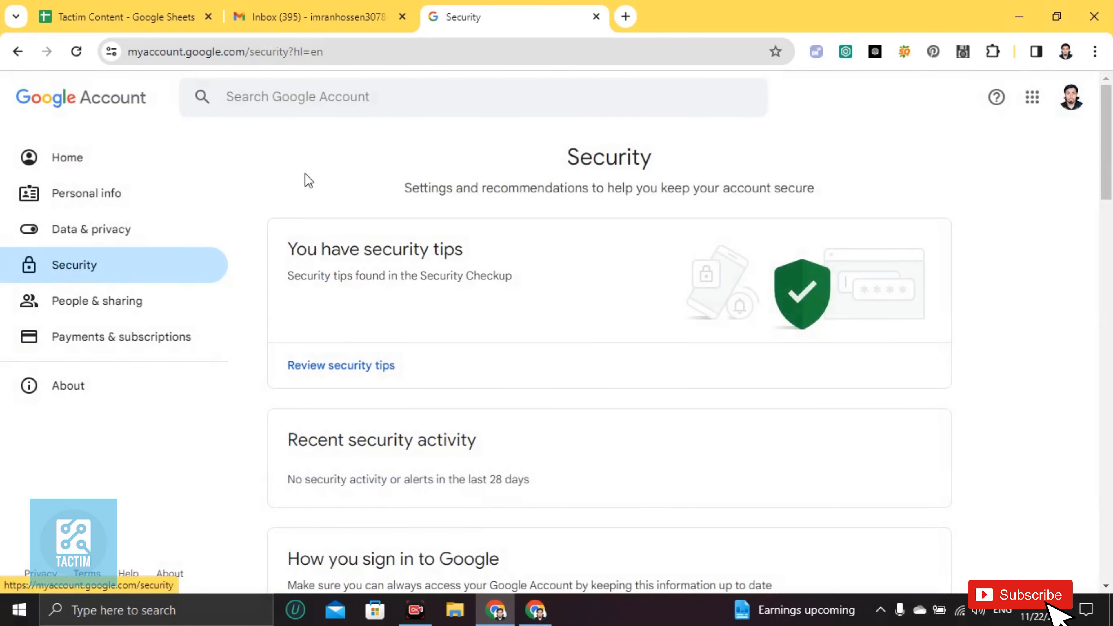
scroll(down, 3)
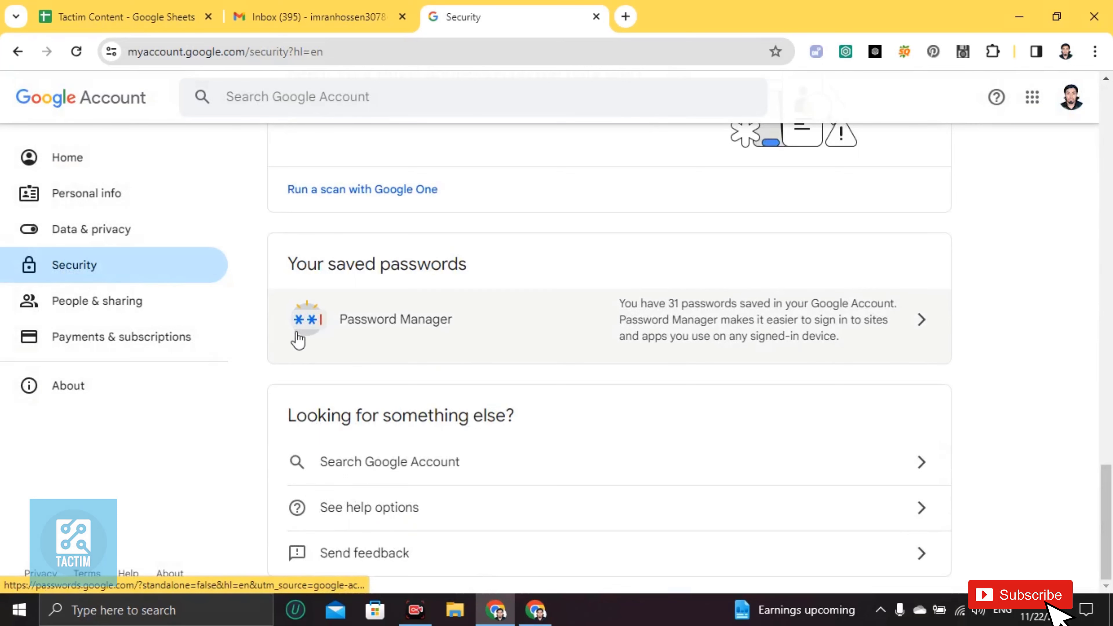
mouse_move(481, 334)
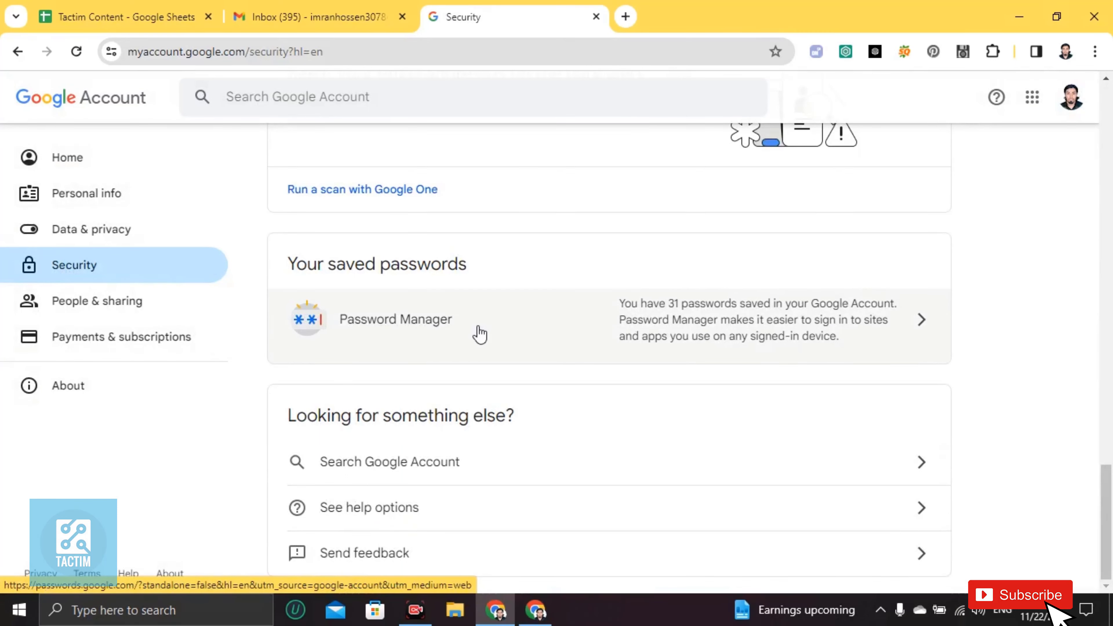
click(481, 319)
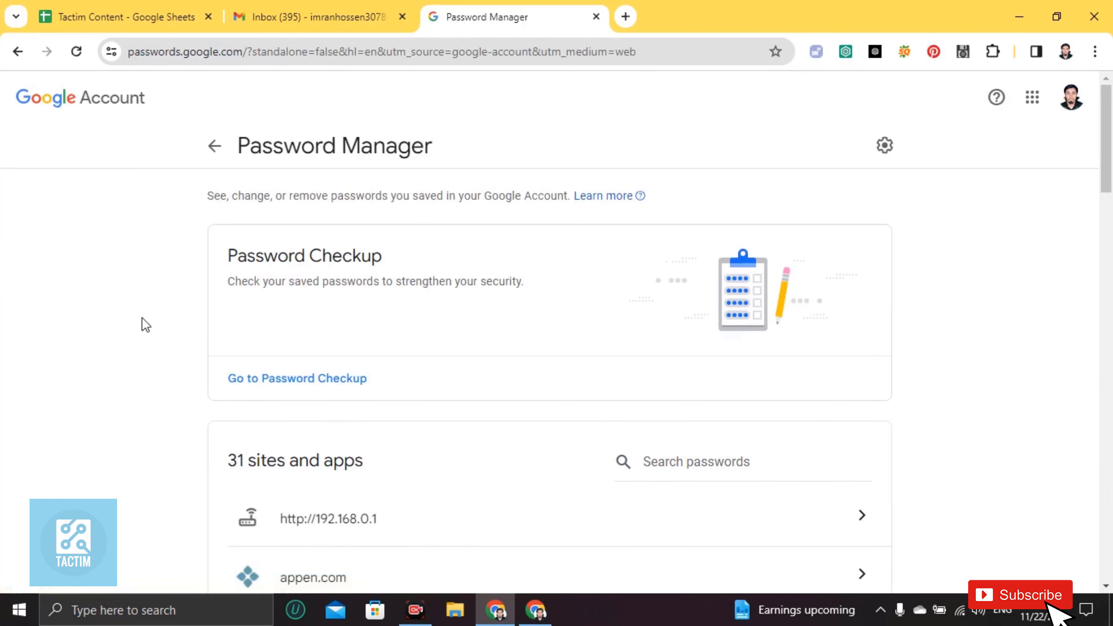
- Scroll the saved sites list down past discord.com toward the facebook.com entry
scroll(down, 3)
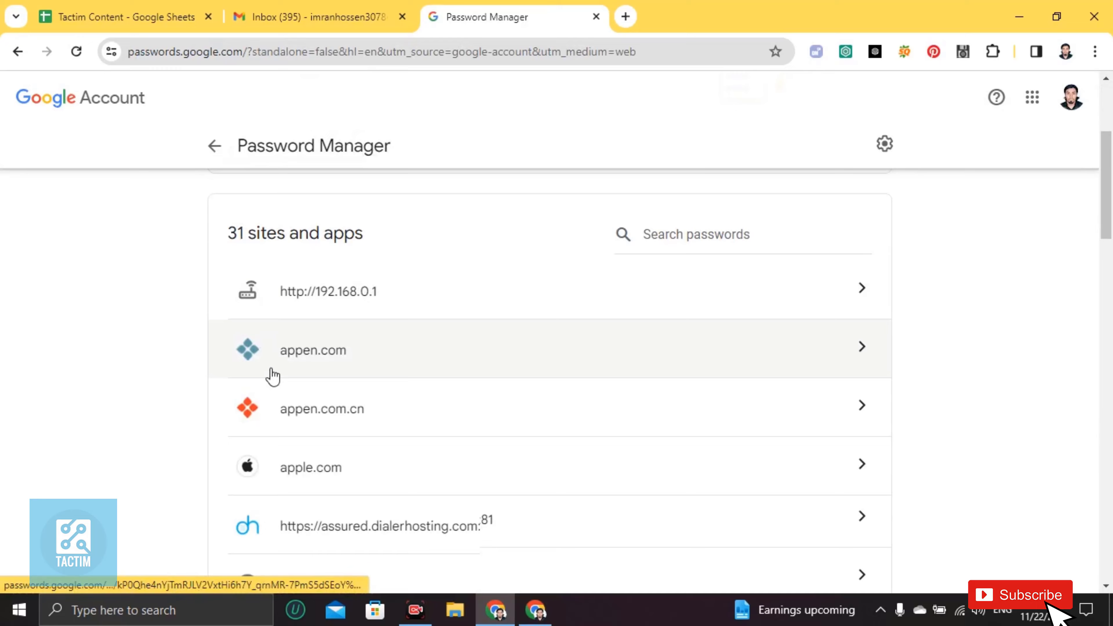
scroll(down, 3)
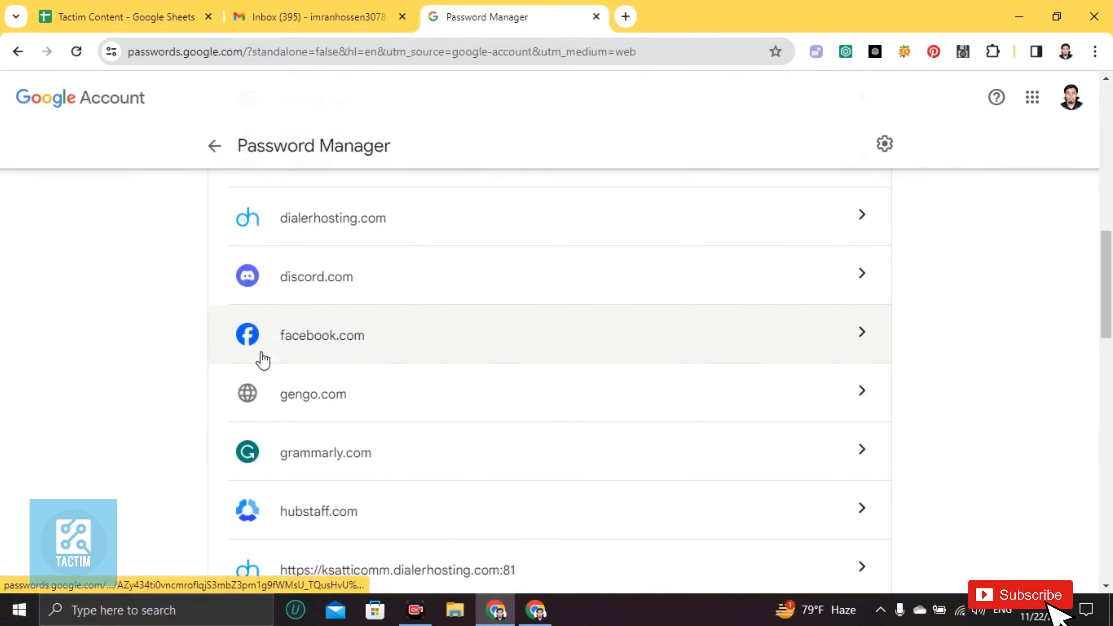
scroll(down, 3)
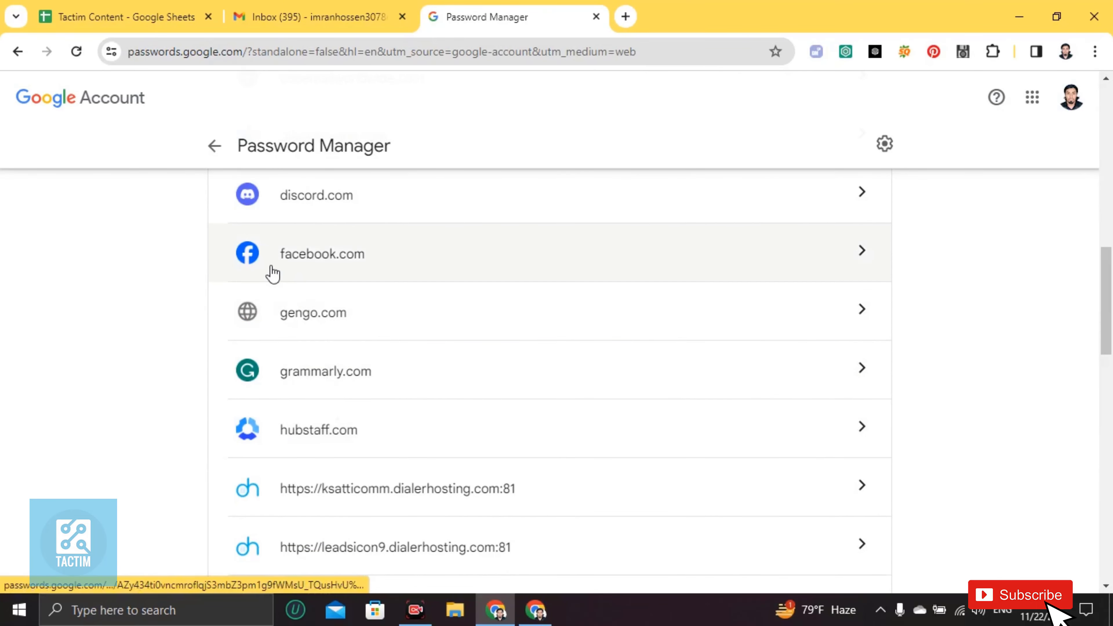
mouse_move(861, 260)
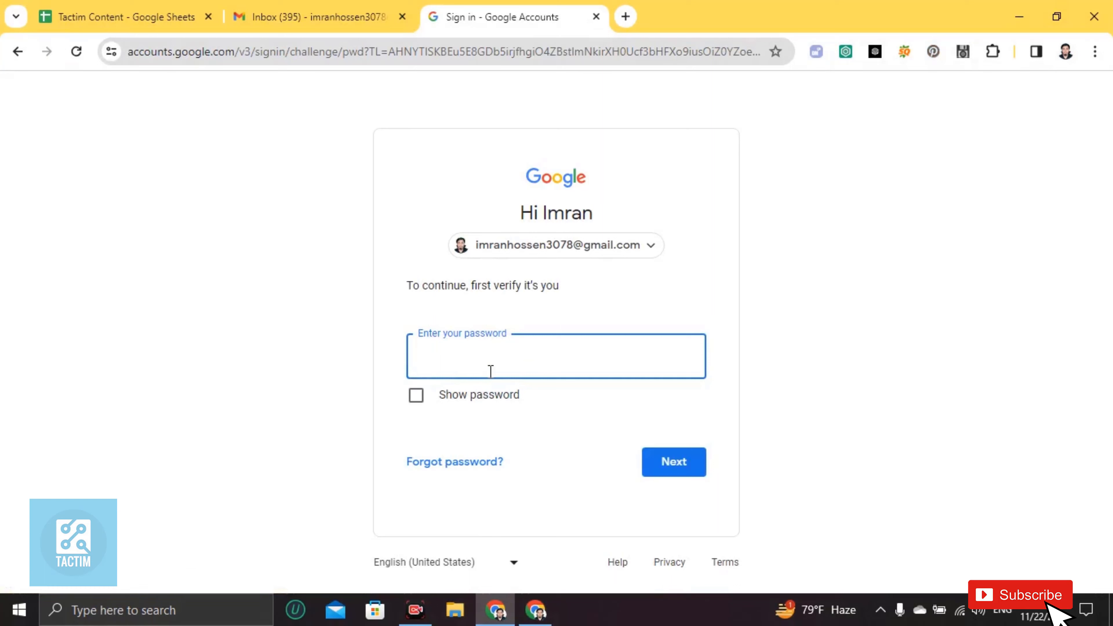
mouse_move(508, 339)
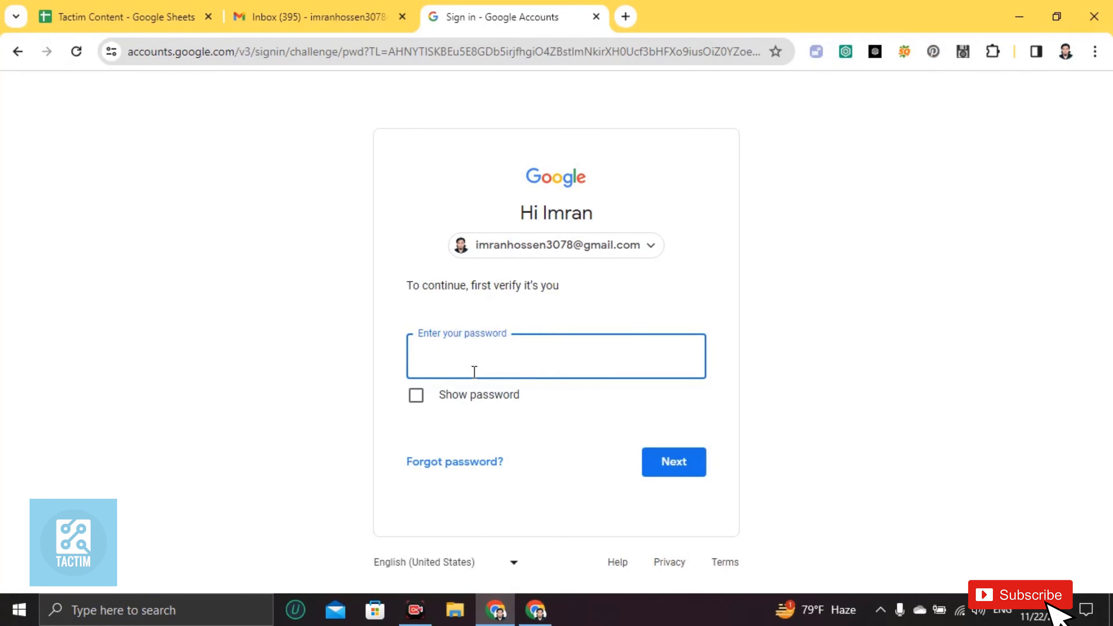
mouse_move(563, 253)
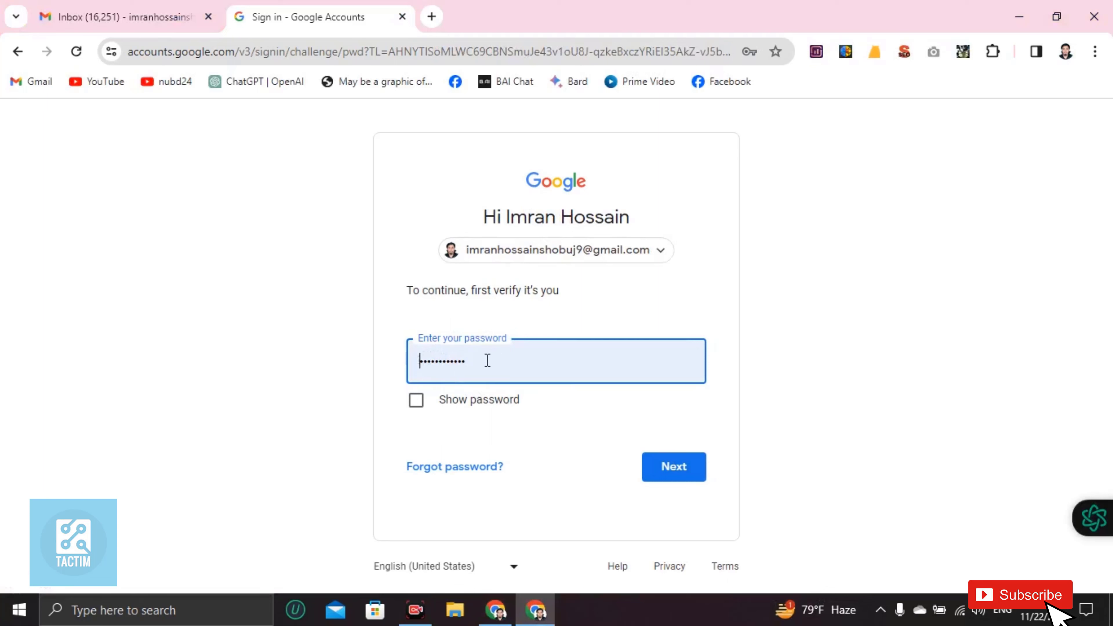
mouse_move(594, 405)
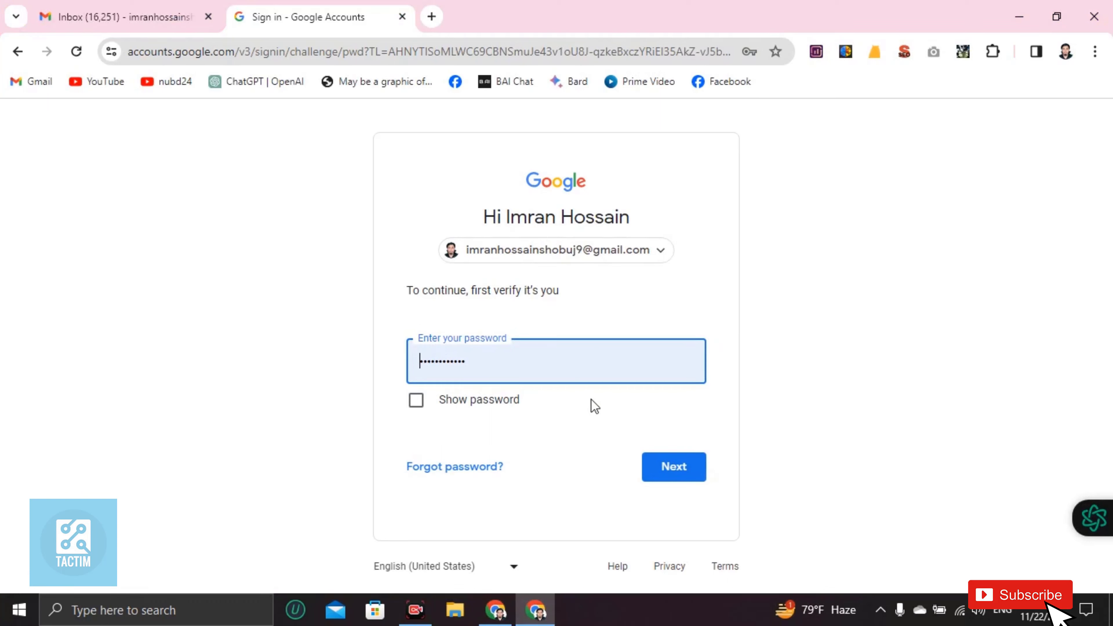
- Submit the account password with Next to reveal the facebook.com saved logins
click(672, 466)
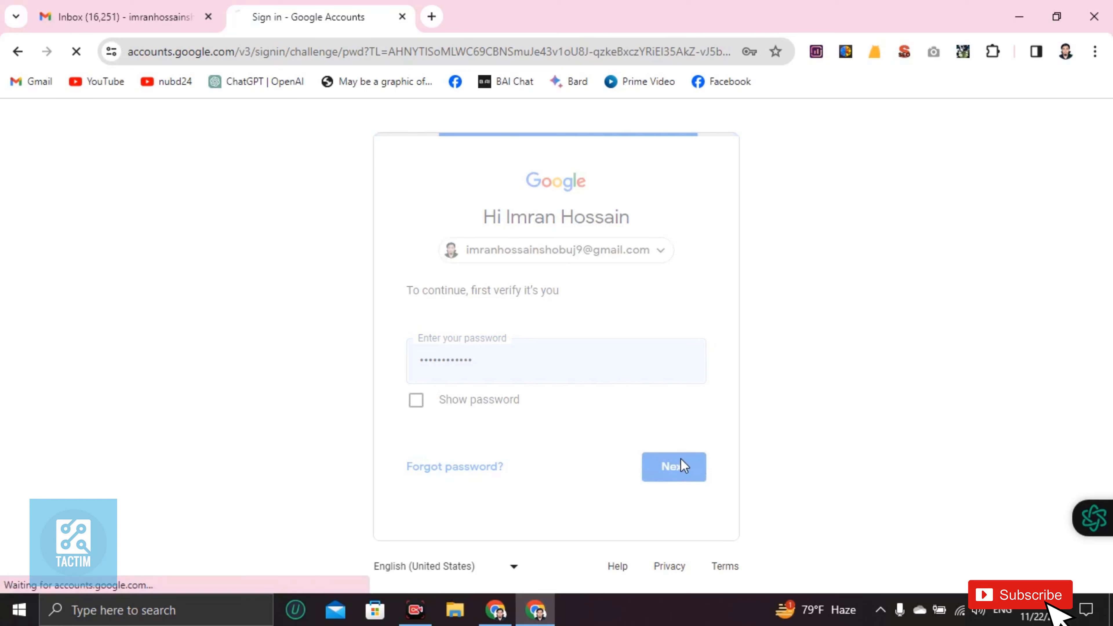
click(673, 466)
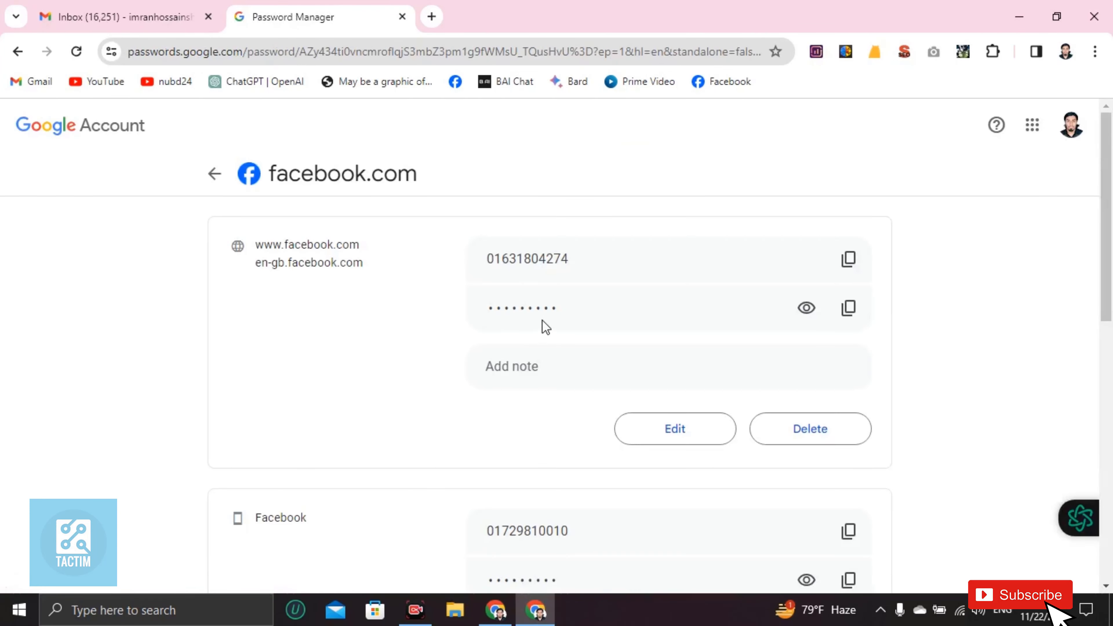
mouse_move(494, 326)
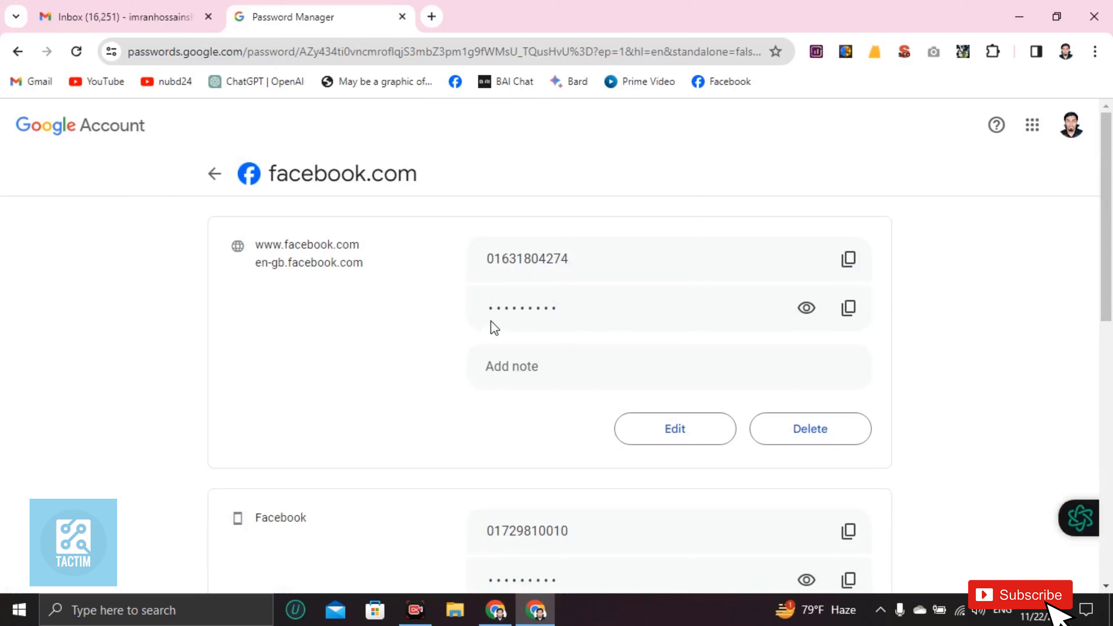
mouse_move(619, 308)
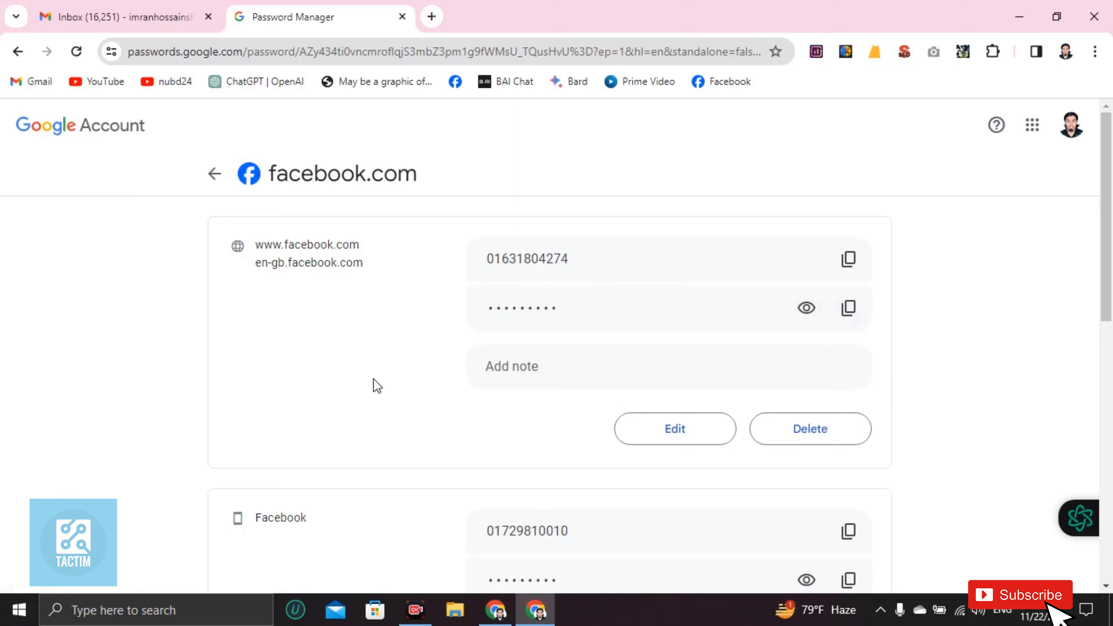
scroll(down, 3)
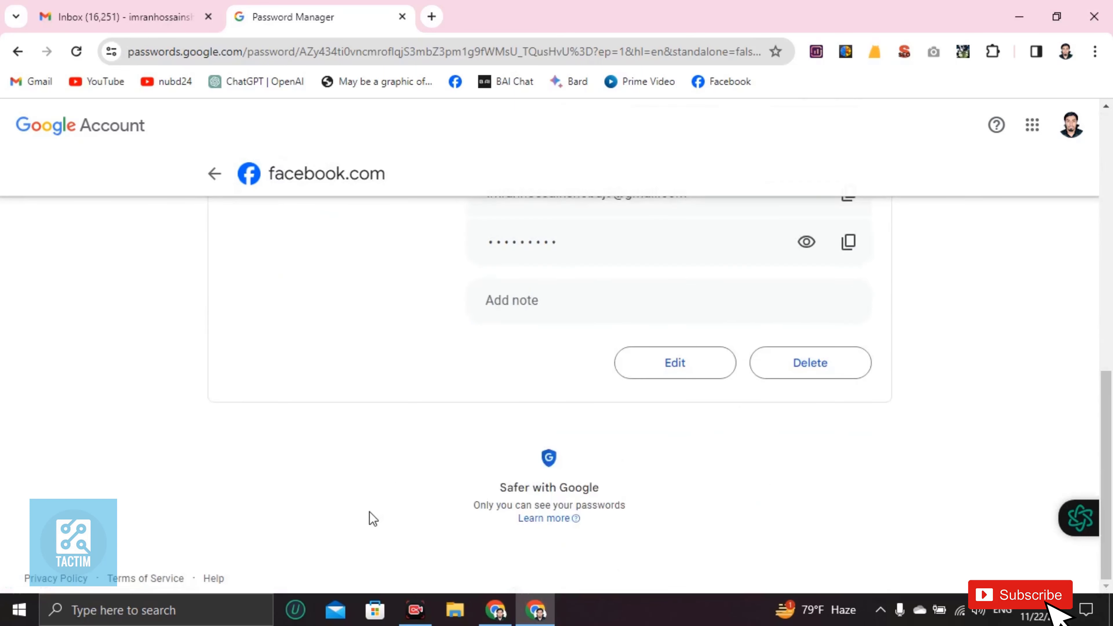
scroll(down, 3)
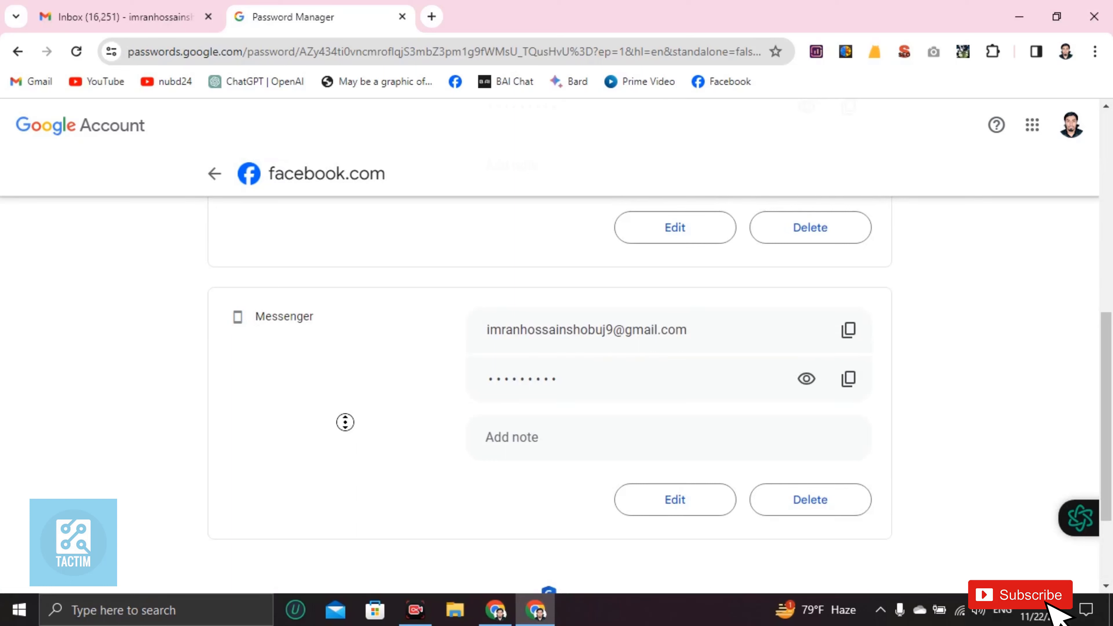
mouse_move(263, 456)
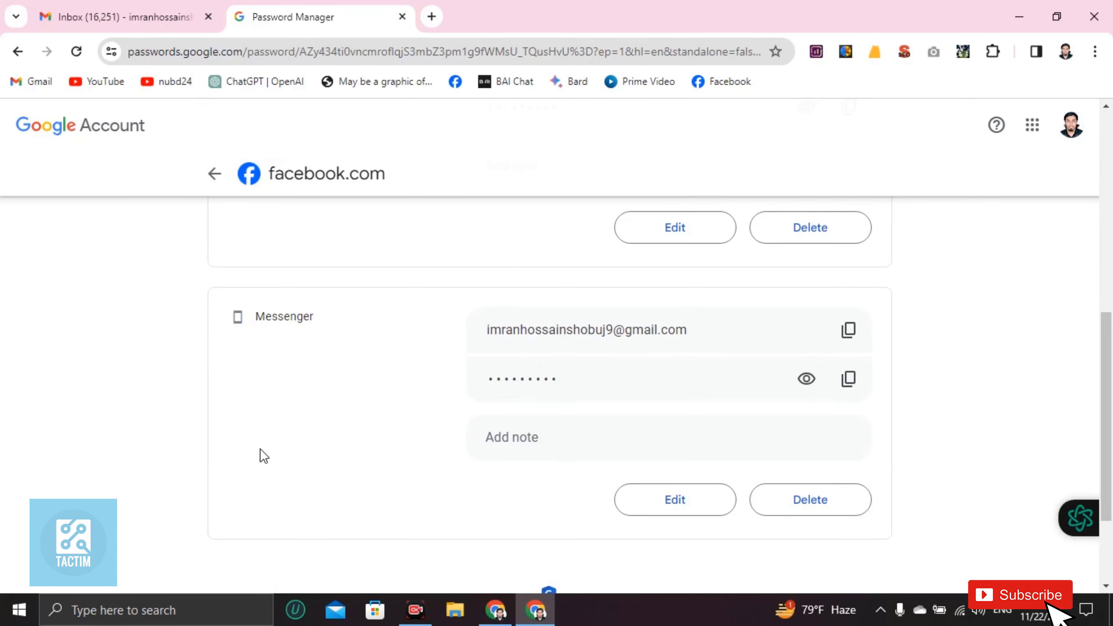
mouse_move(843, 588)
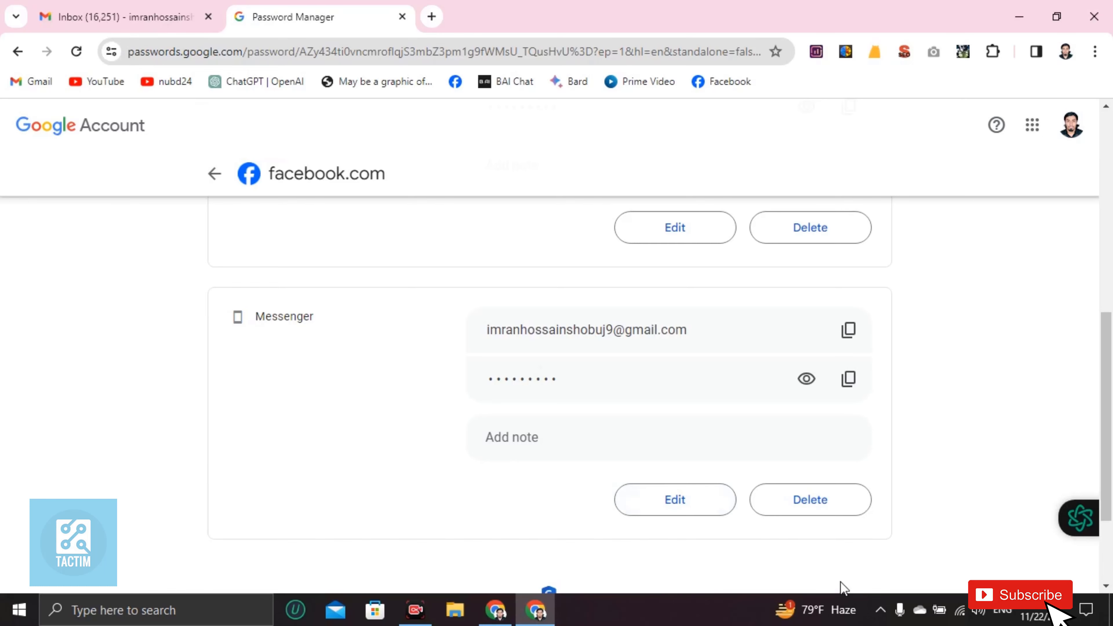